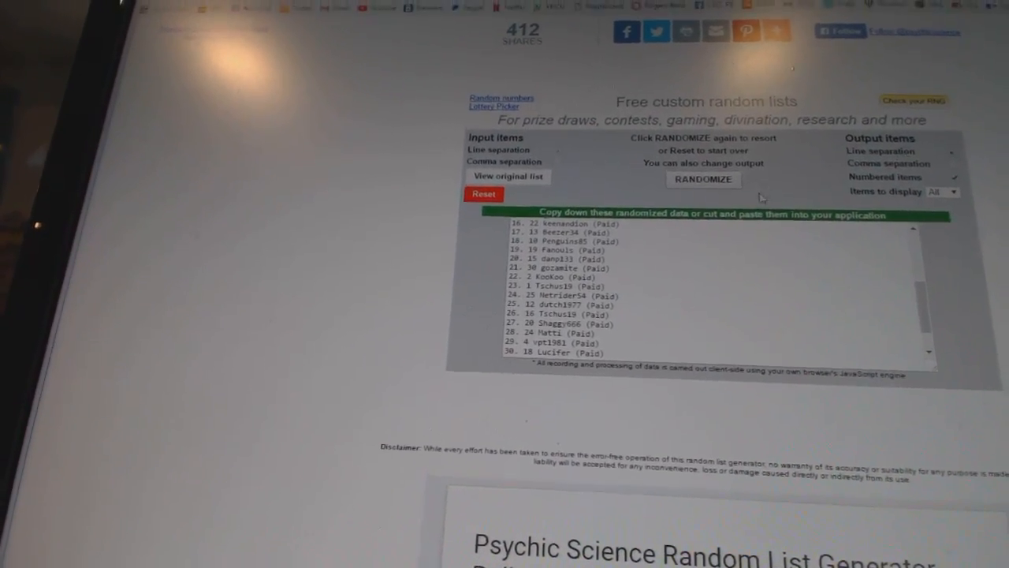
- Reshuffle the participant names twice more and copy the randomized list
{"action": "left_click", "coordinate": [702, 180]}
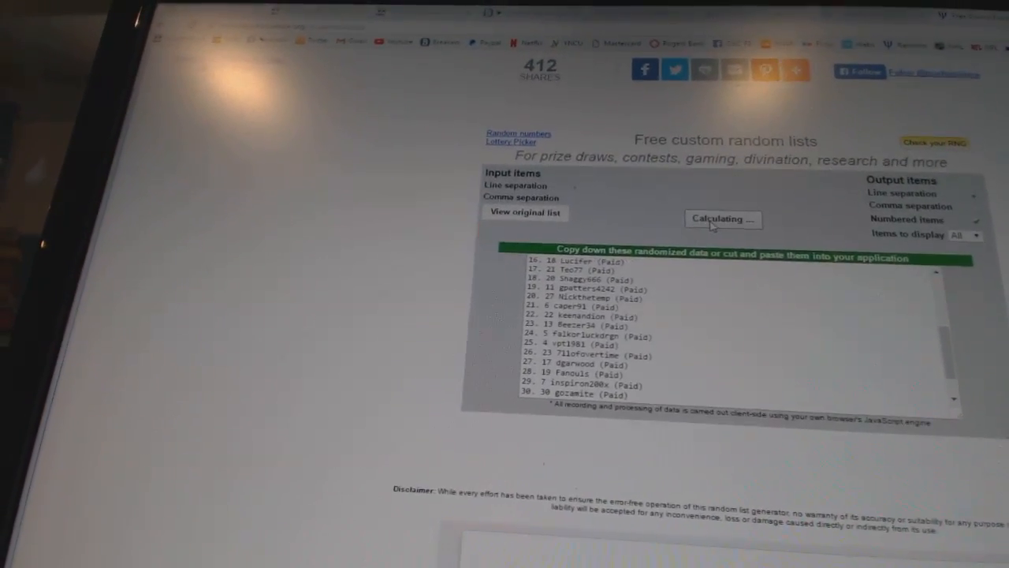
{"action": "left_click", "coordinate": [723, 218]}
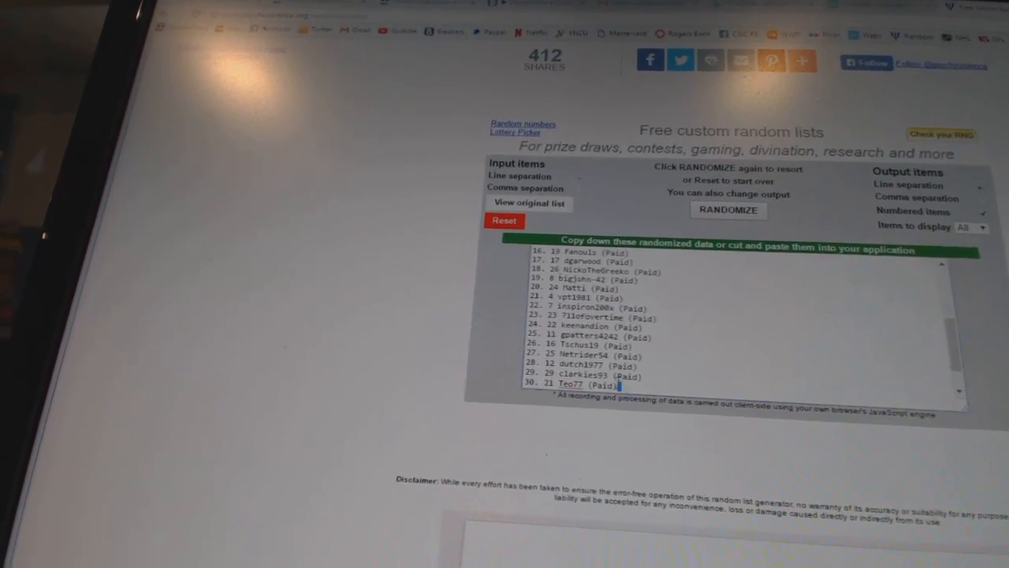
{"action": "right_click", "coordinate": [592, 316]}
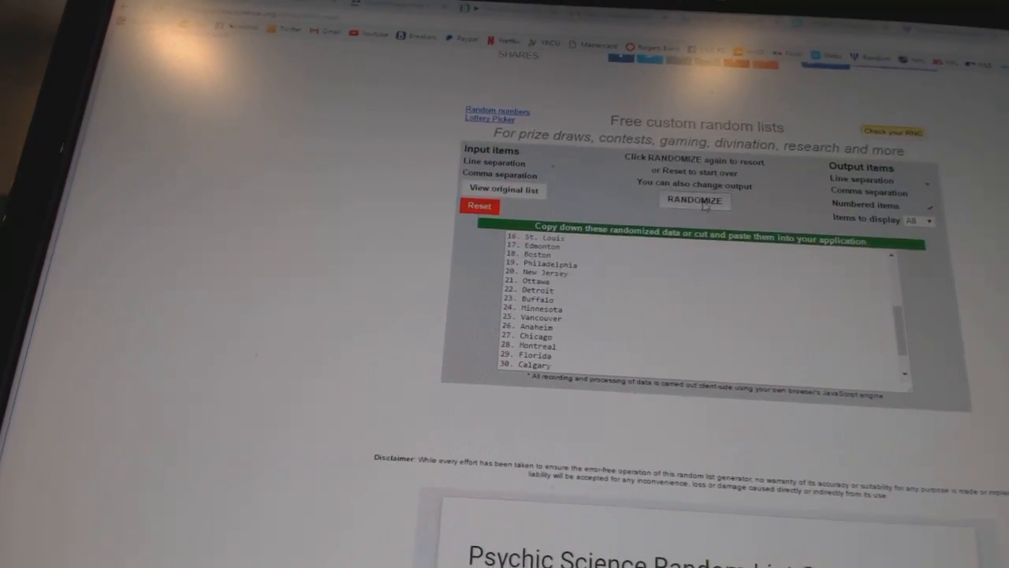
- Randomize the list of 30 hockey team cities
{"action": "left_click", "coordinate": [694, 200]}
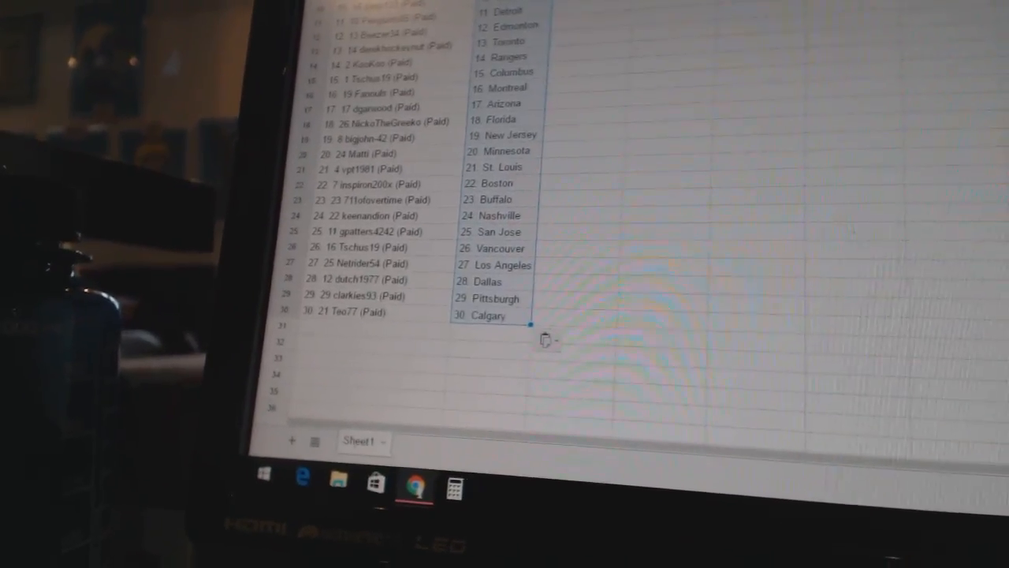
- Scroll through the sheet to check the names paired row by row with teams
{"action": "scroll", "scroll_direction": "down", "scroll_amount": 3}
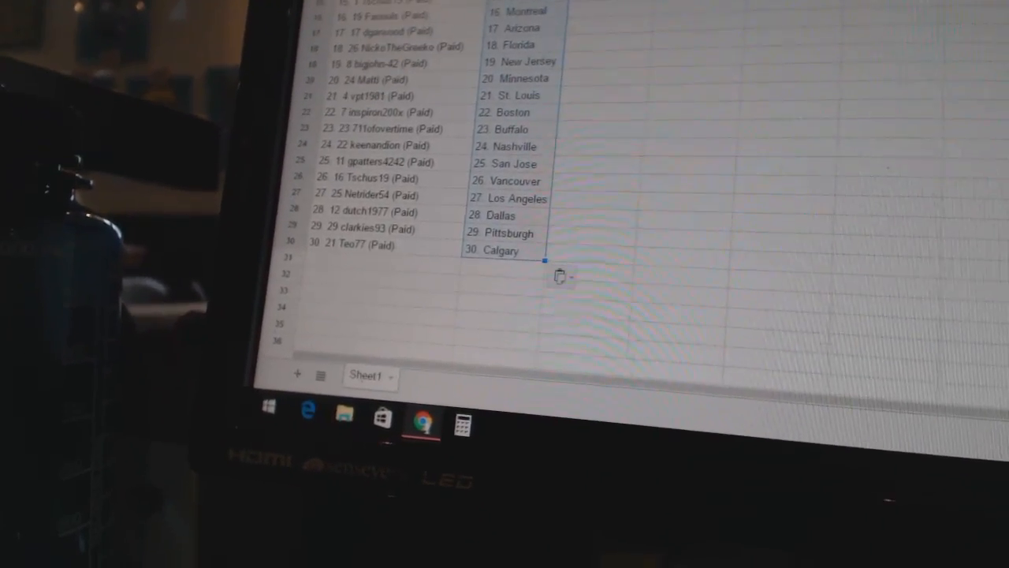
{"action": "scroll", "scroll_direction": "up", "scroll_amount": 3}
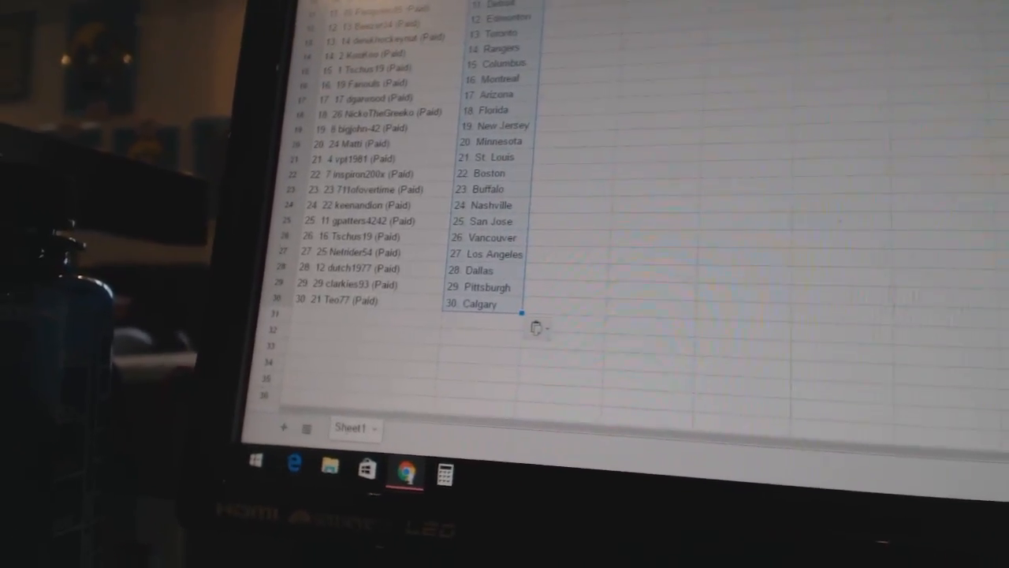